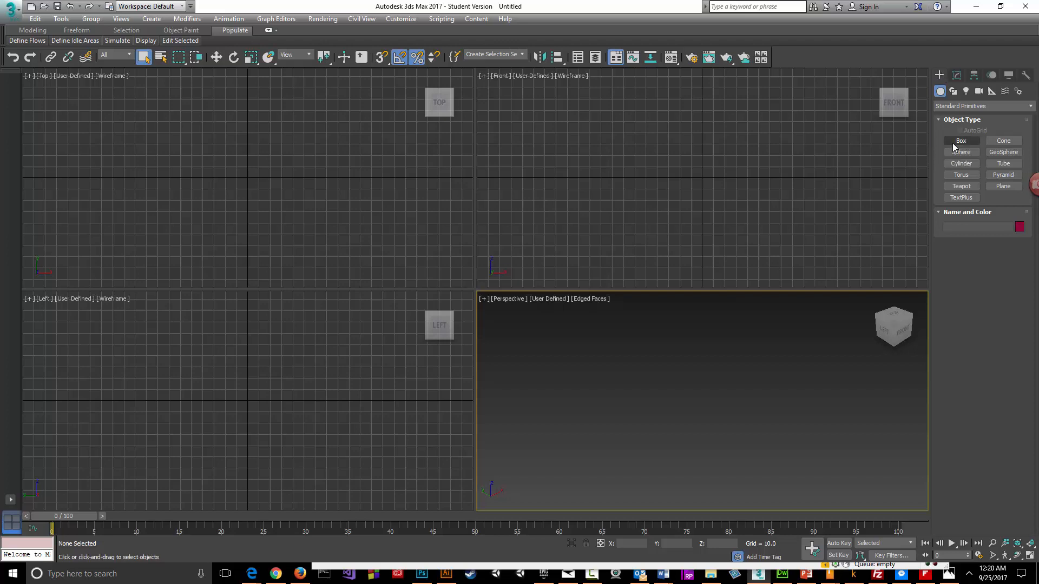
Step: Create a 64-unit cube, Box001, and bring up its modifier stack
{"action": "left_click", "coordinate": [960, 141]}
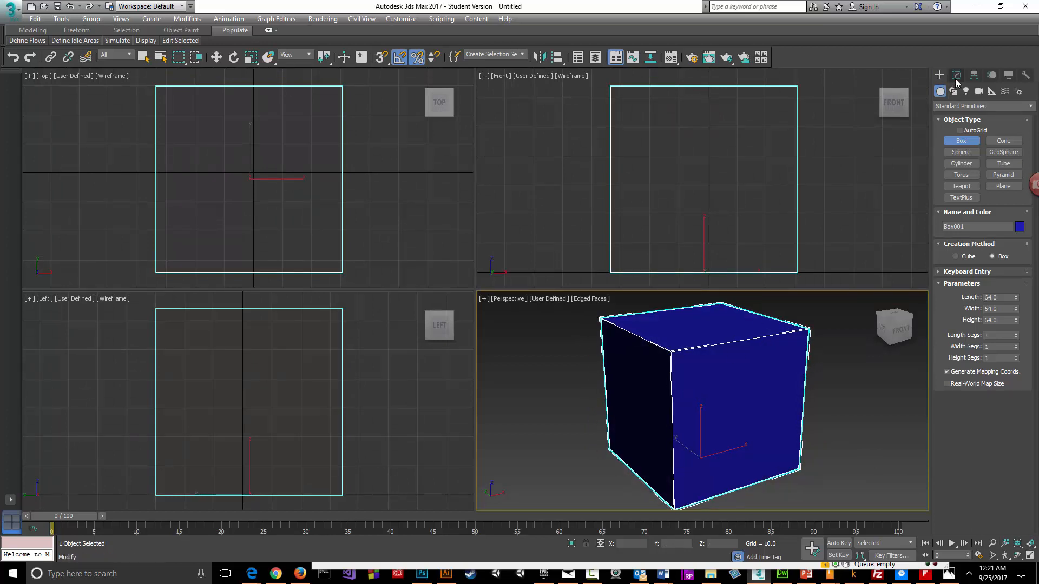
{"action": "left_click", "coordinate": [956, 75]}
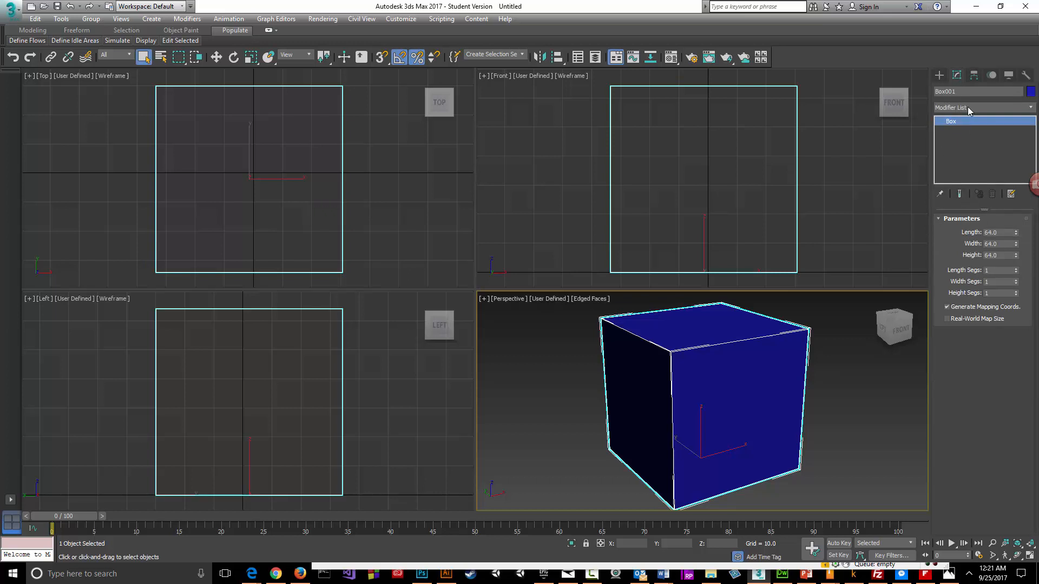
Step: Add an Edit Poly modifier to Box001 and select all six polygons
{"action": "left_click", "coordinate": [980, 107]}
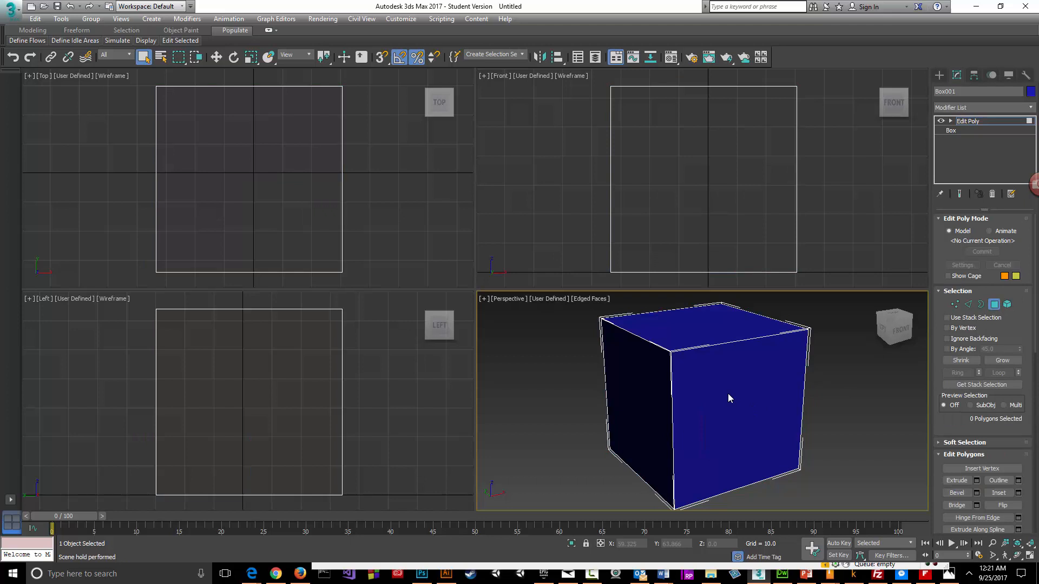
{"action": "left_click", "coordinate": [729, 397]}
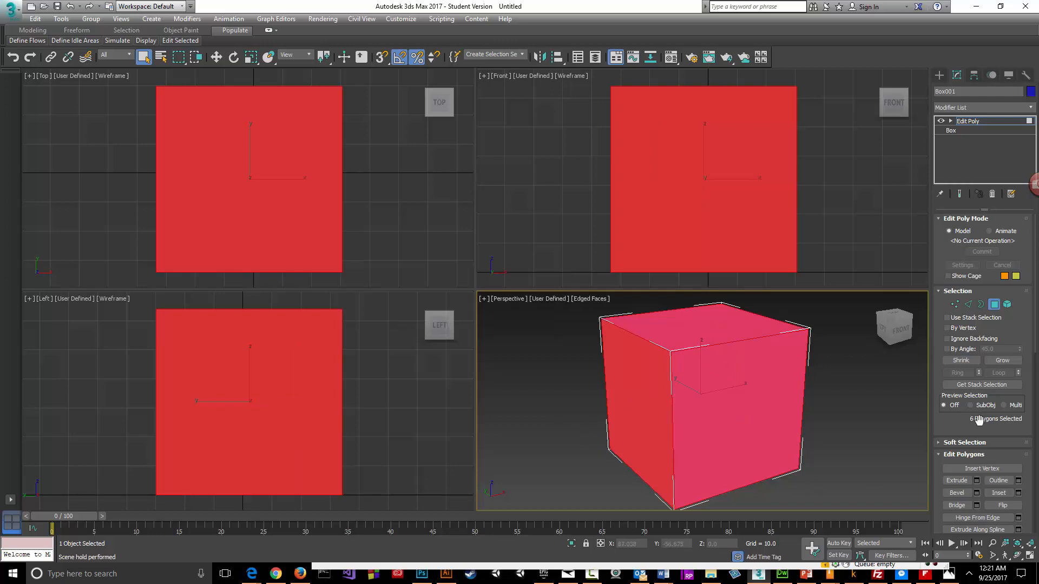
{"action": "mouse_move", "coordinate": [979, 482]}
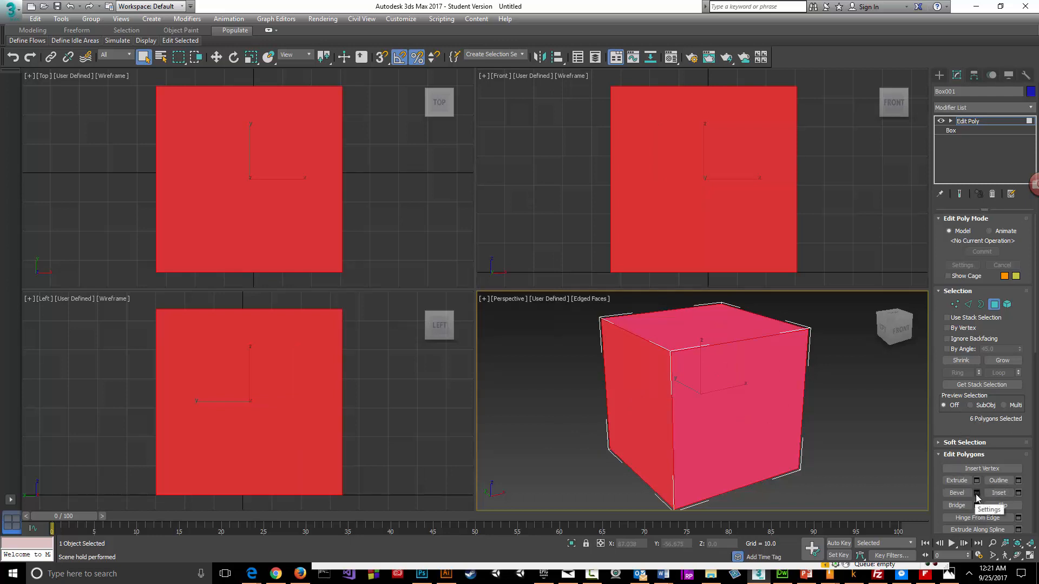
Step: Start a bevel on the selected faces, adjusting Height and shrinking Outline in the caddy
{"action": "left_click", "coordinate": [976, 492]}
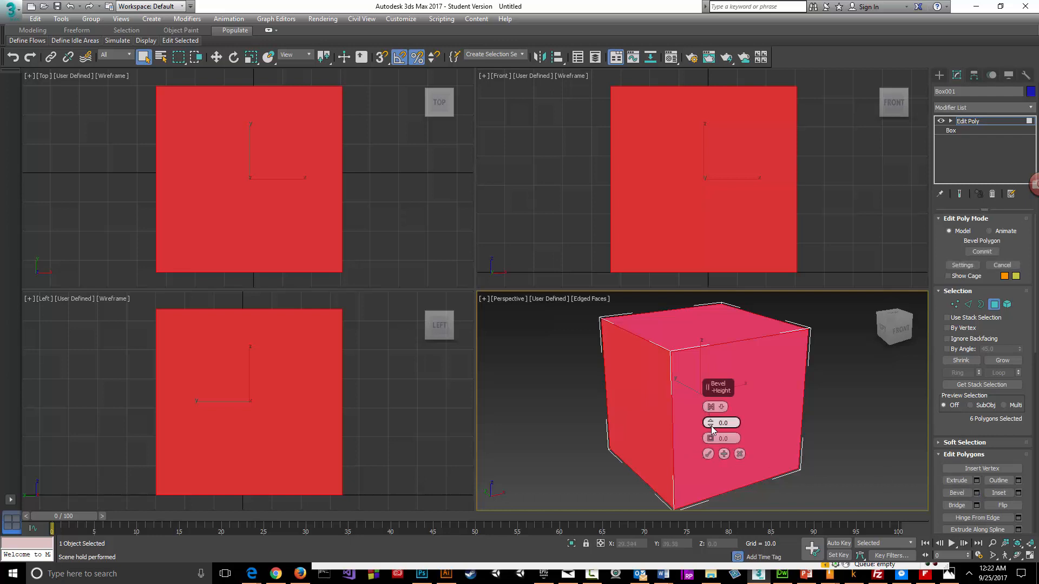
{"action": "left_click_drag", "start_coordinate": [721, 423], "coordinate": [714, 437]}
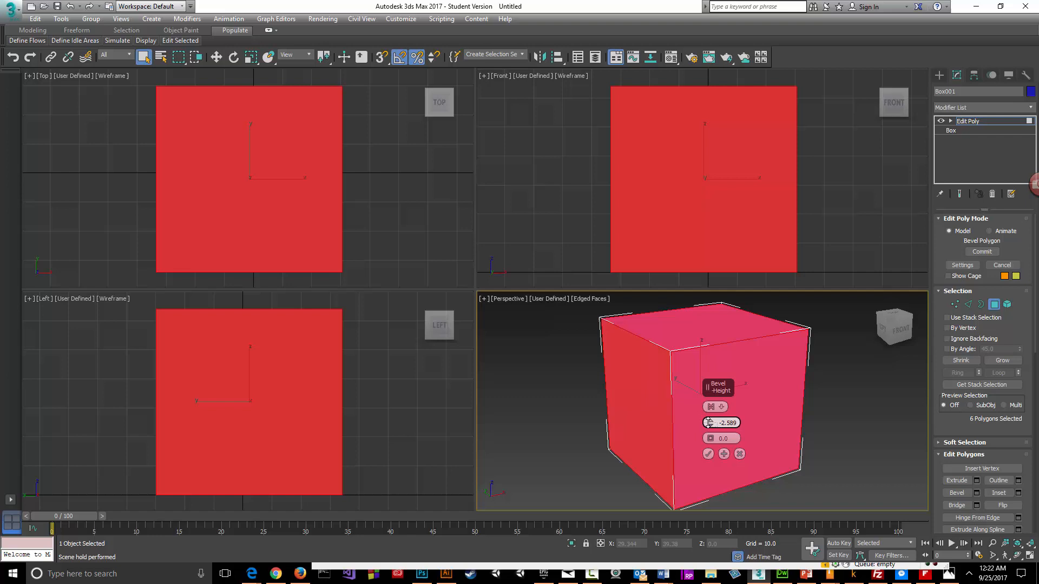
{"action": "left_click_drag", "start_coordinate": [725, 422], "coordinate": [693, 308]}
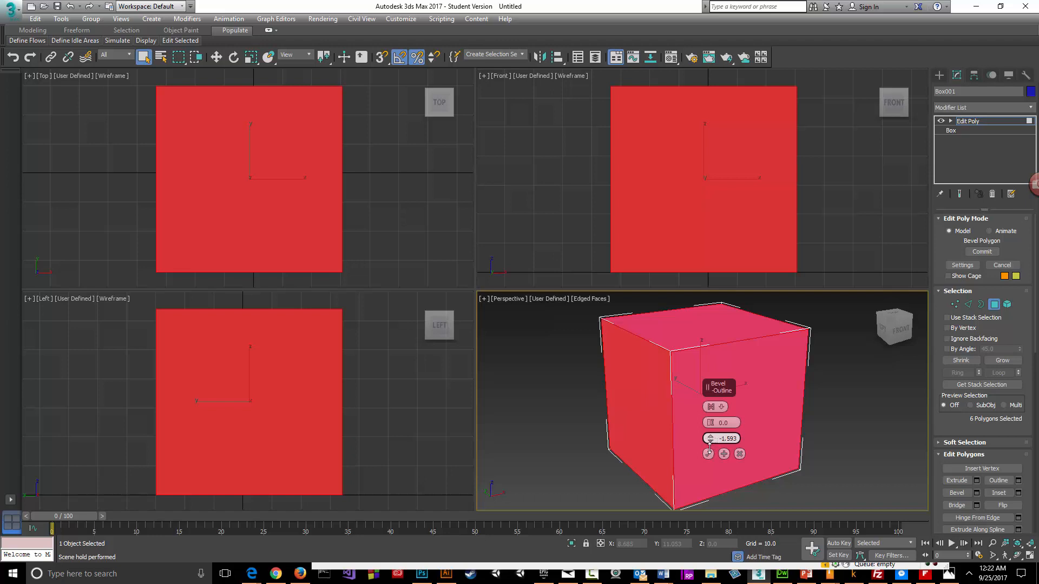
{"action": "left_click_drag", "start_coordinate": [710, 438], "coordinate": [710, 557]}
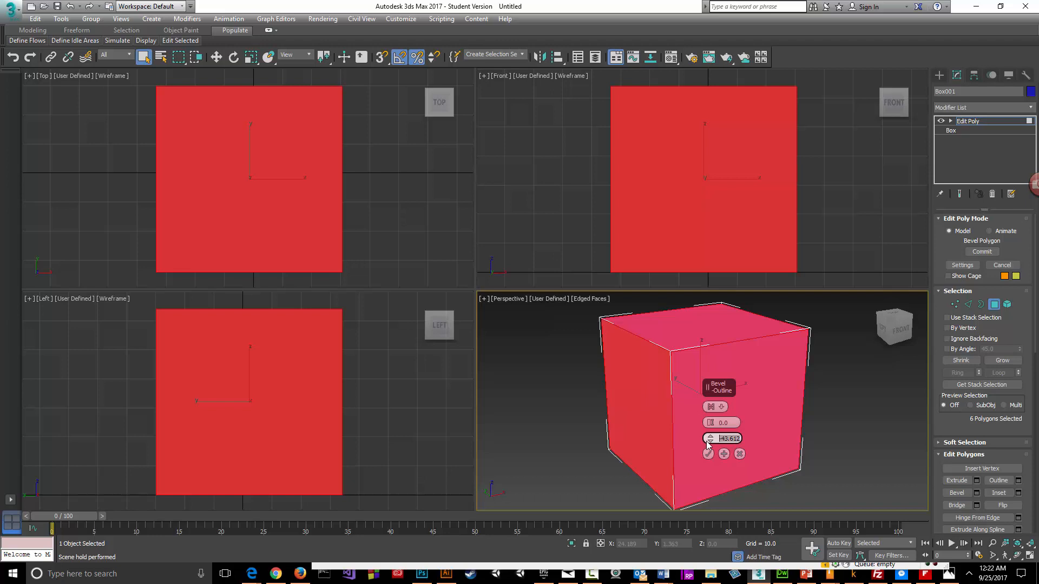
Step: Switch the bevel type to By Polygon and set the outline inset for each face
{"action": "left_click", "coordinate": [712, 407]}
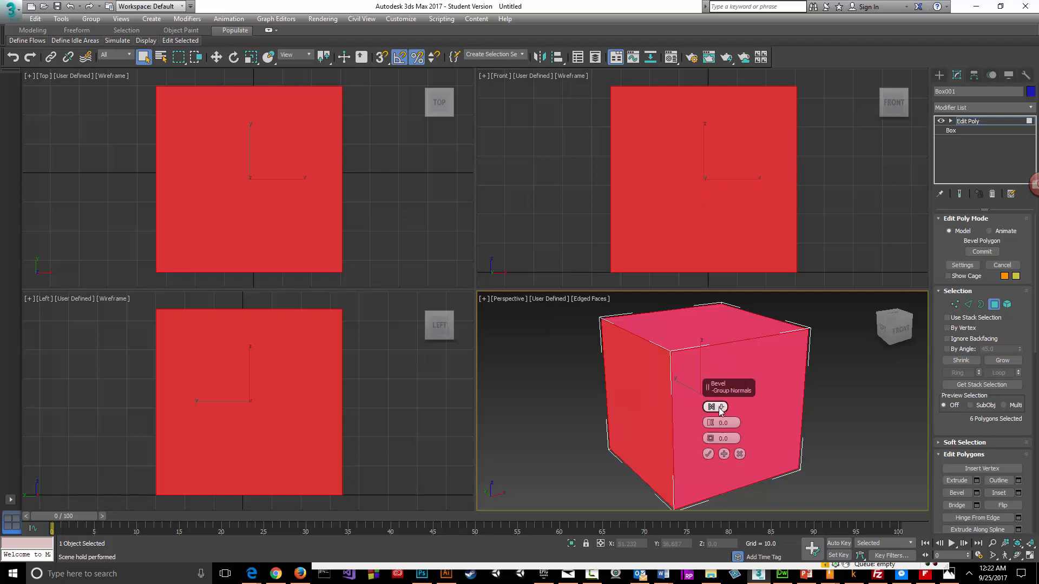
{"action": "left_click", "coordinate": [711, 406]}
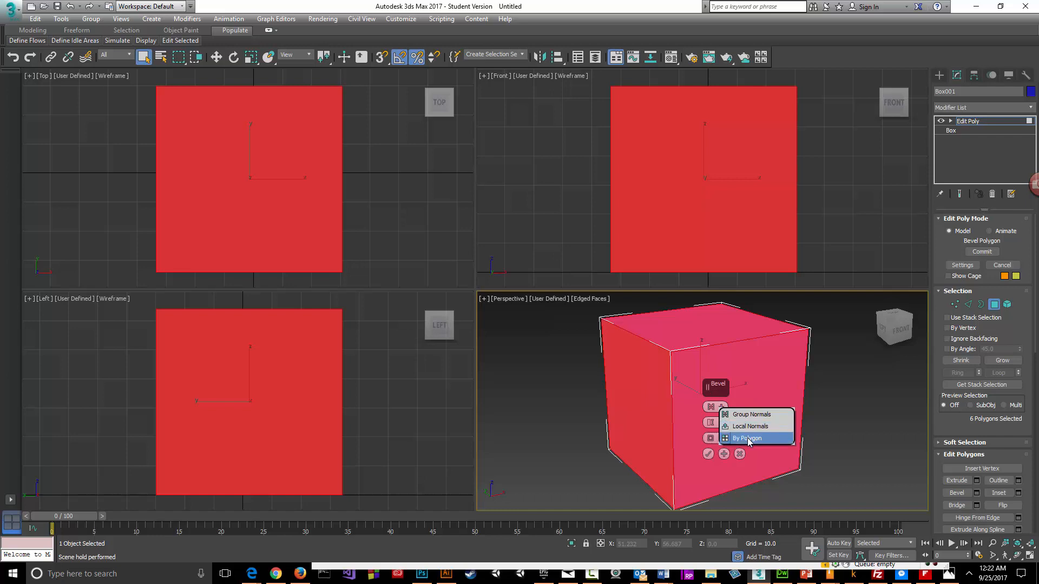
{"action": "left_click", "coordinate": [747, 437]}
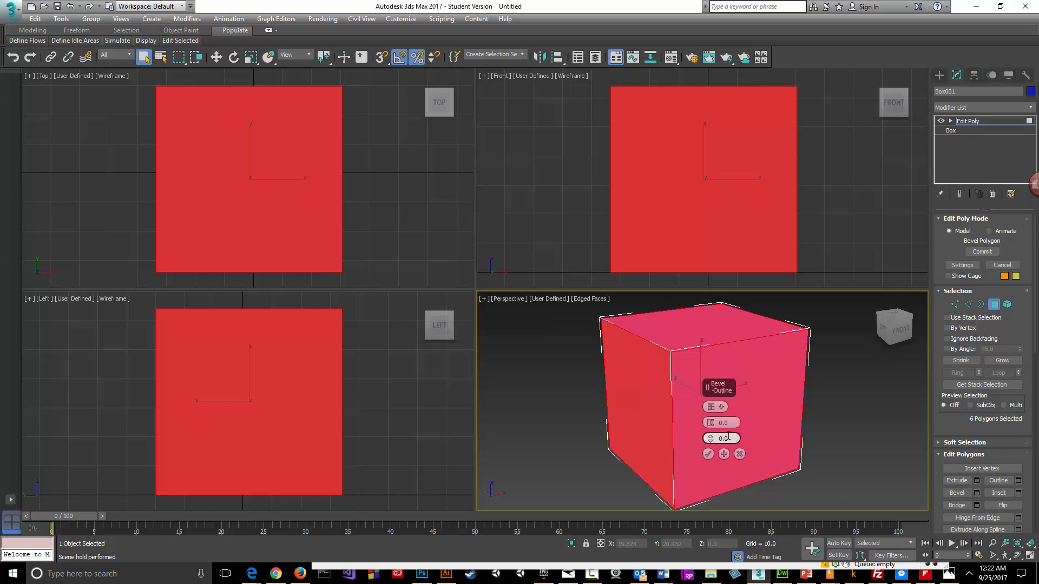
{"action": "left_click_drag", "start_coordinate": [709, 438], "coordinate": [709, 448]}
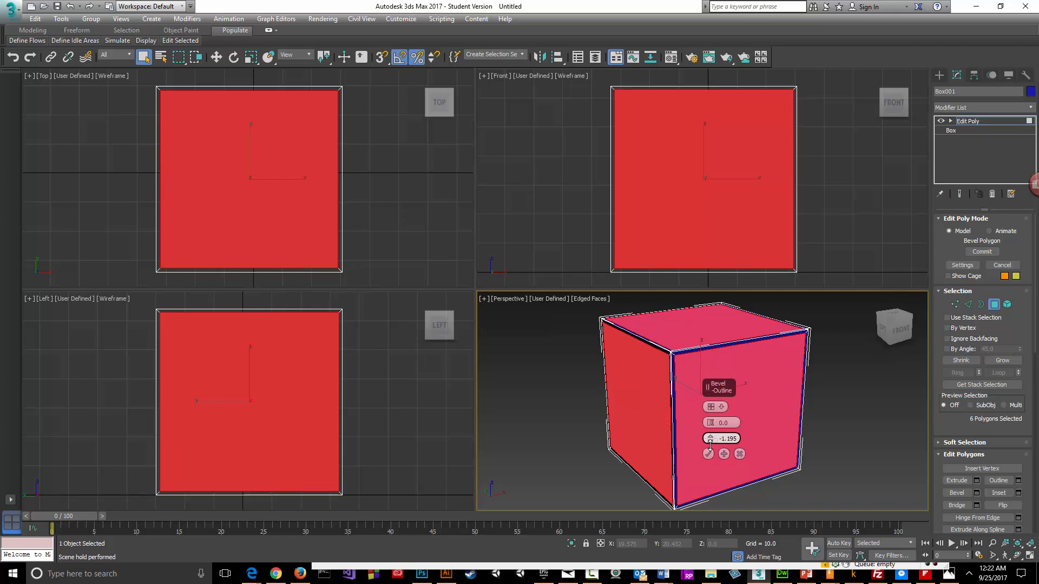
{"action": "left_click_drag", "start_coordinate": [709, 437], "coordinate": [709, 457]}
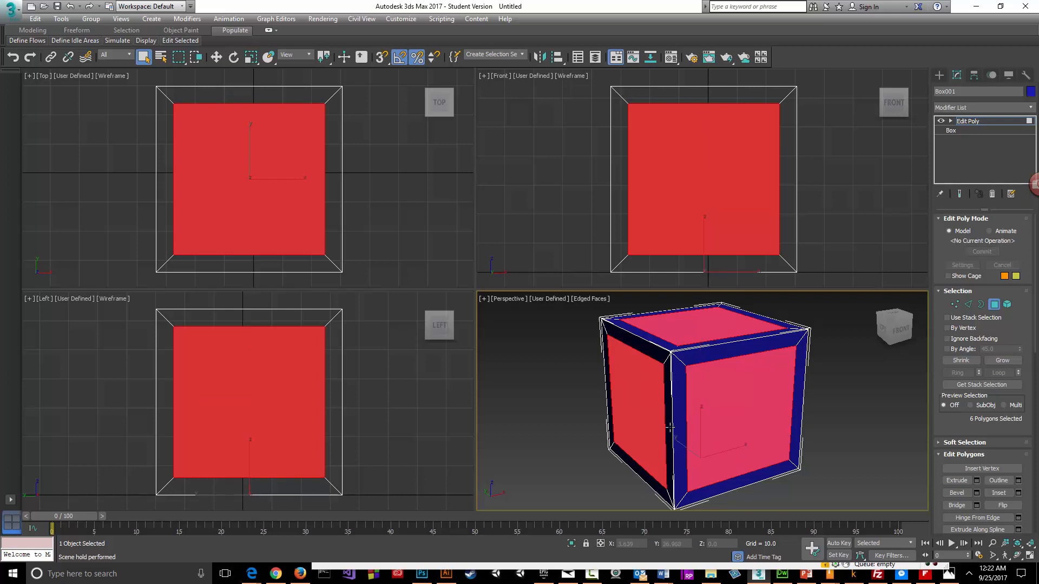
{"action": "mouse_move", "coordinate": [977, 484]}
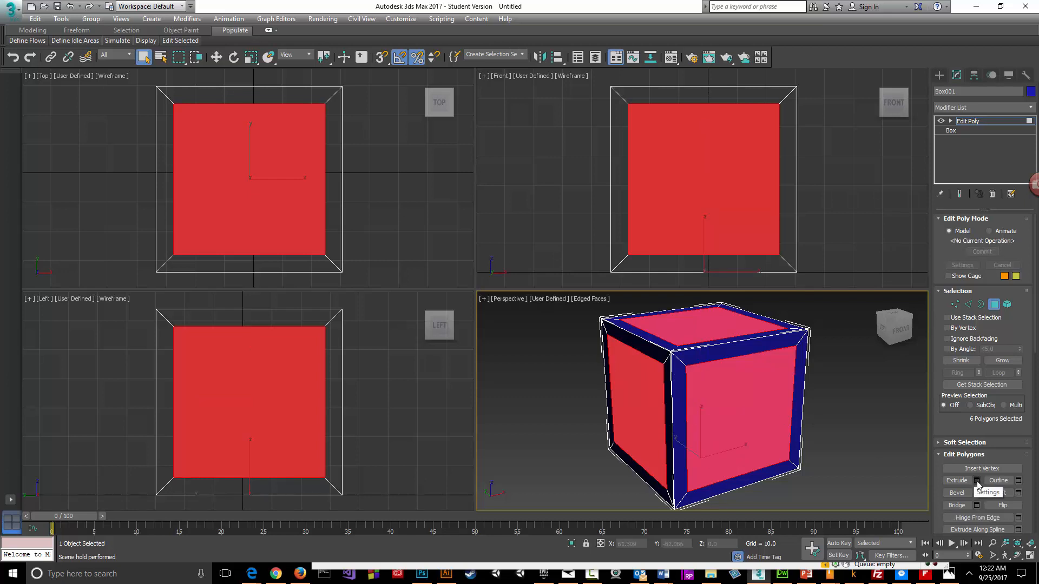
Step: Extrude each inner panel inward By Polygon with a negative height
{"action": "left_click", "coordinate": [1004, 480]}
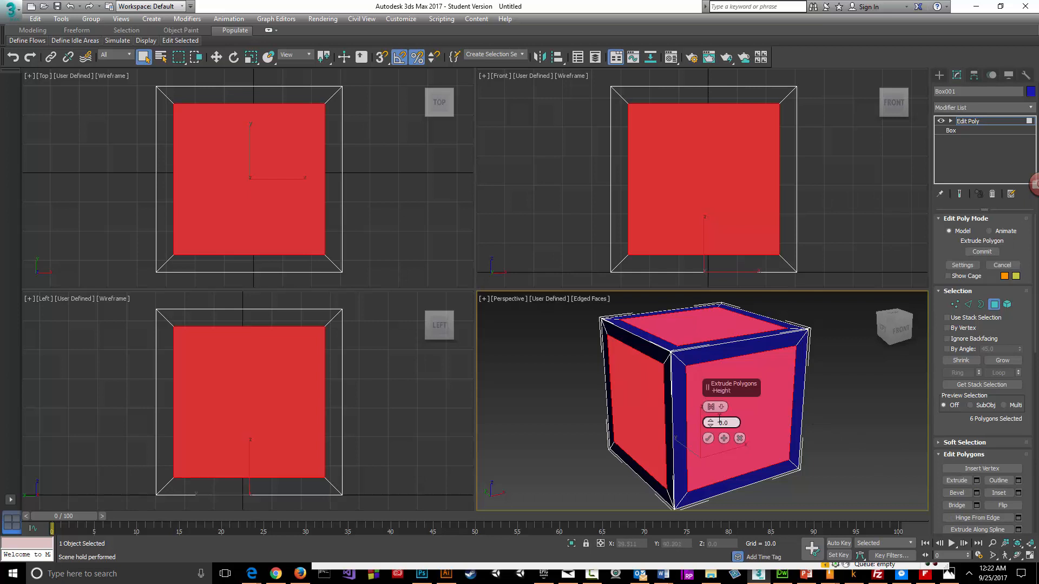
{"action": "left_click", "coordinate": [711, 406]}
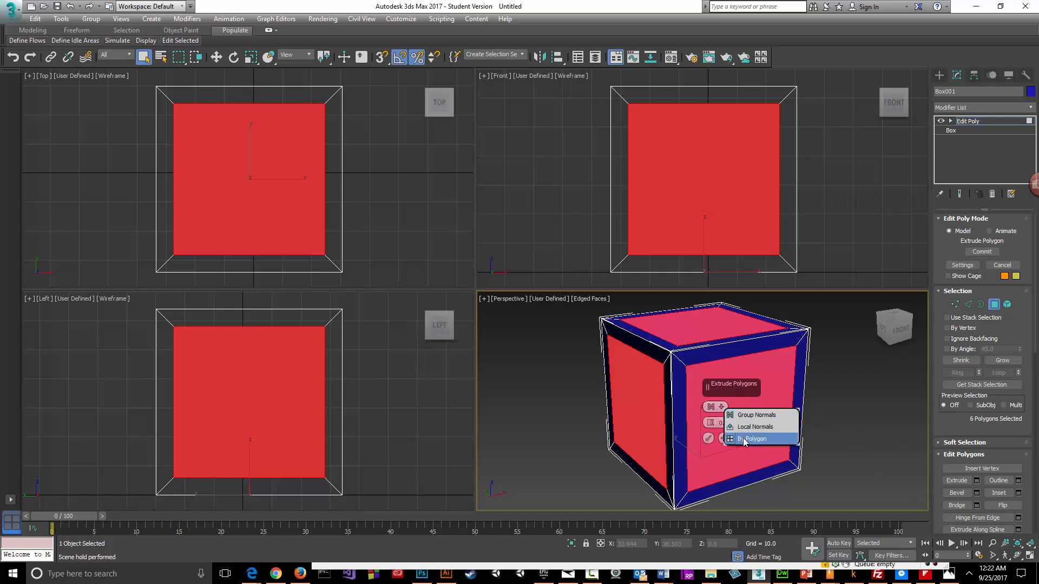
{"action": "left_click", "coordinate": [753, 439]}
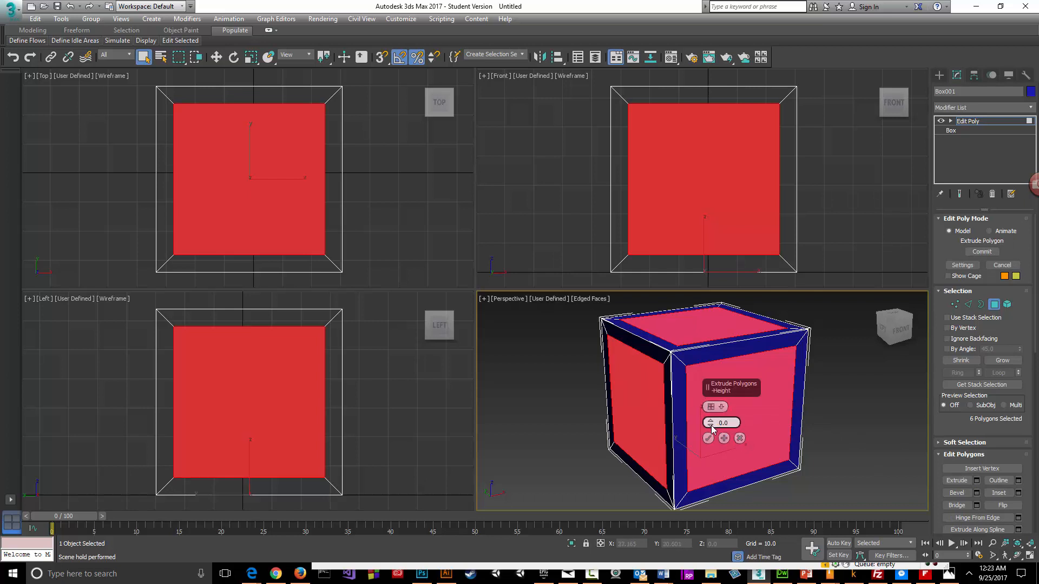
{"action": "left_click_drag", "start_coordinate": [709, 422], "coordinate": [709, 436]}
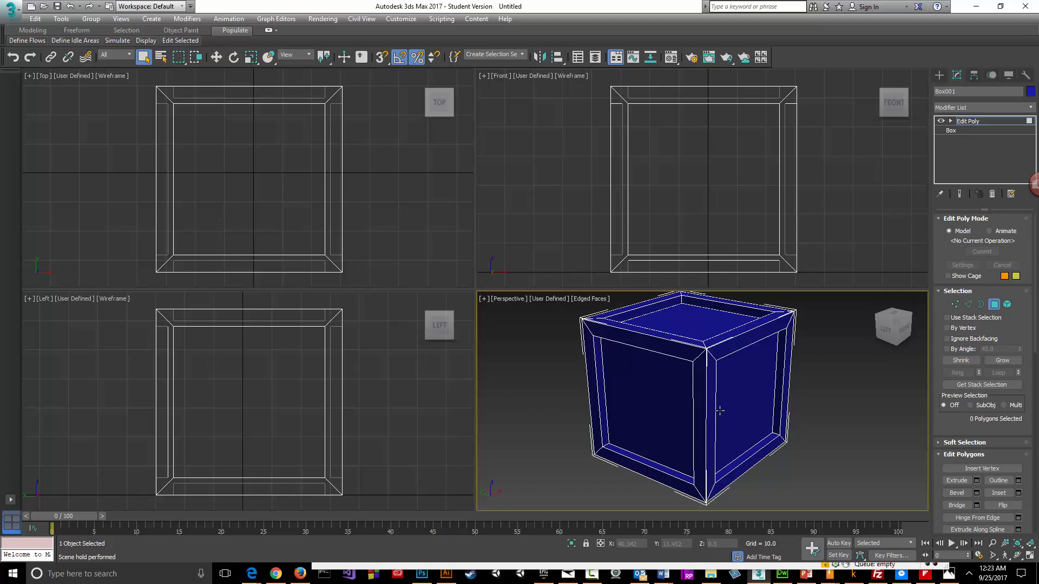
{"action": "left_click_drag", "start_coordinate": [719, 410], "coordinate": [697, 403]}
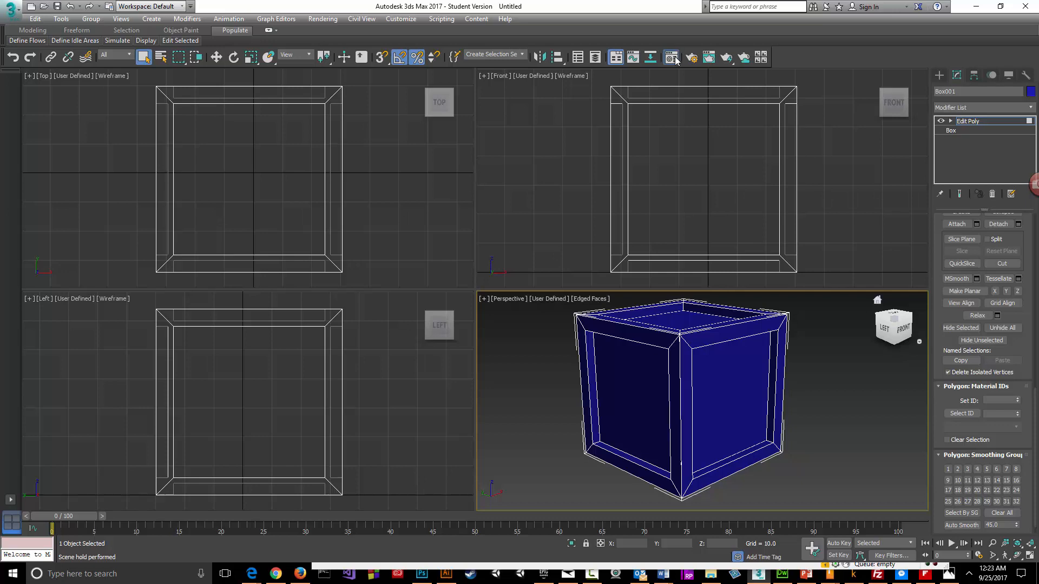
Step: Change the first material slot to Multi/Sub-Object, discarding the old material
{"action": "left_click", "coordinate": [671, 56]}
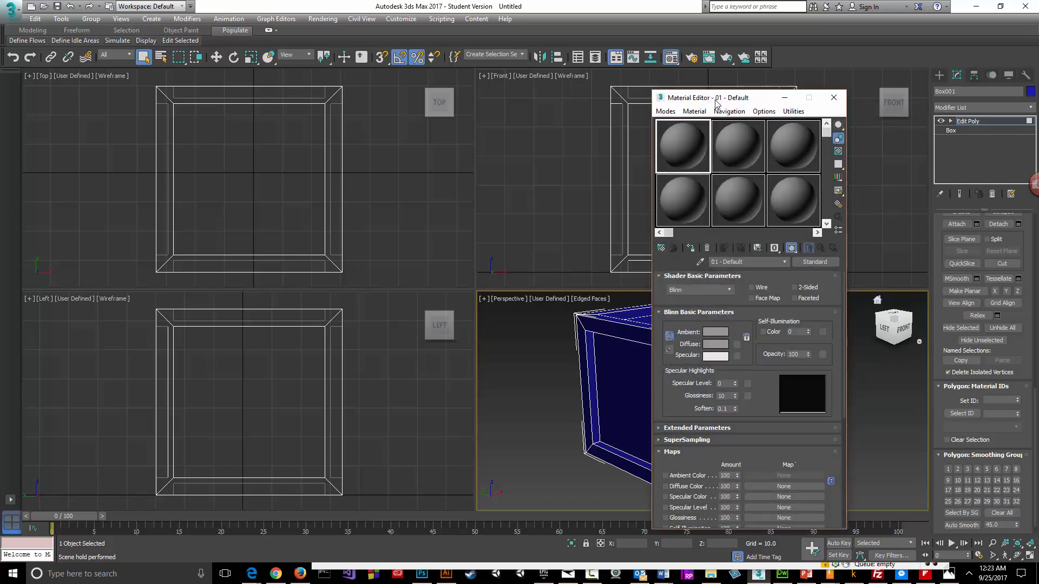
{"action": "left_click_drag", "start_coordinate": [707, 97], "coordinate": [682, 47]}
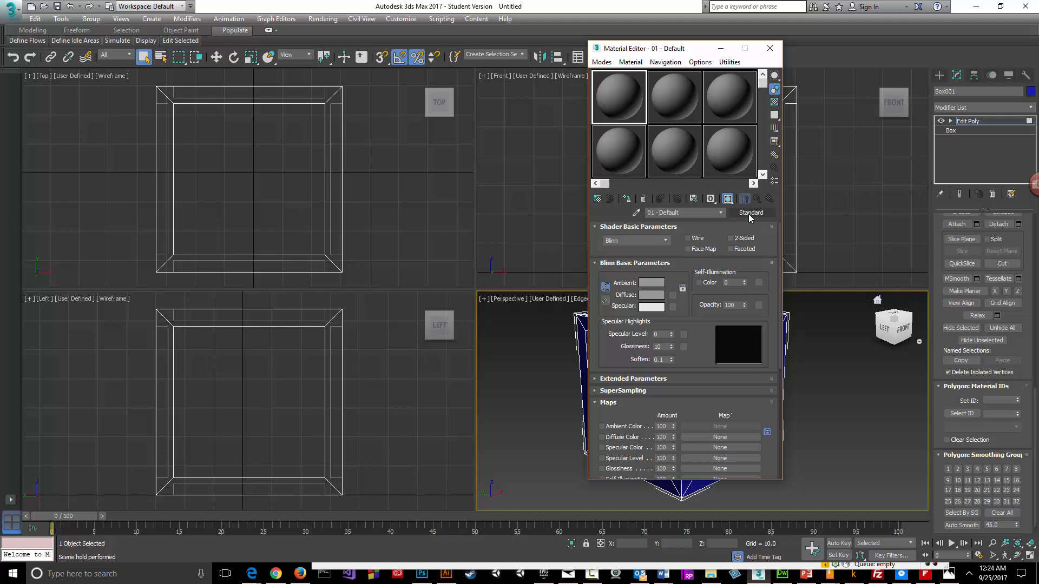
{"action": "left_click", "coordinate": [750, 213]}
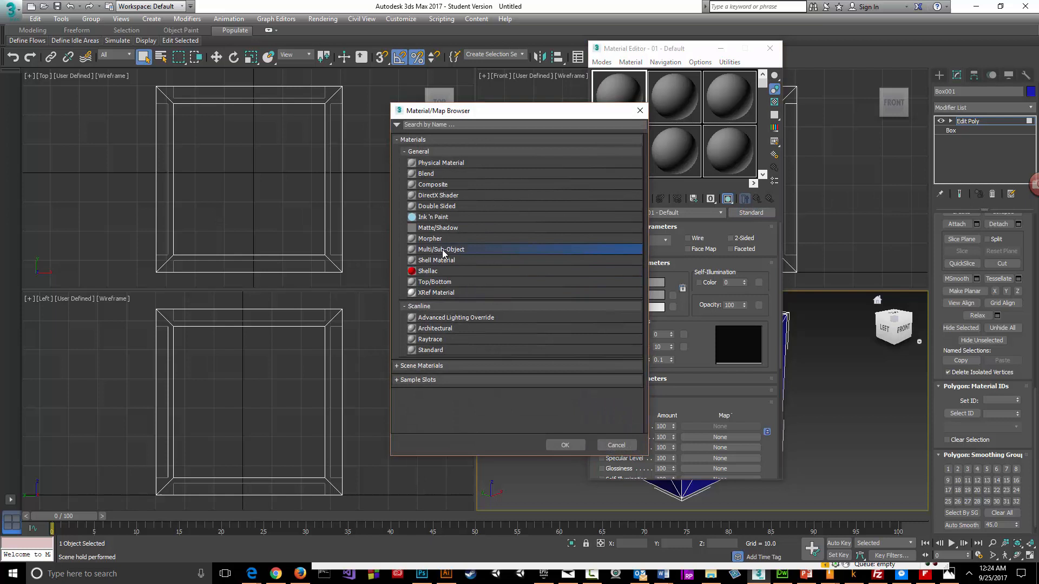
{"action": "mouse_move", "coordinate": [442, 257]}
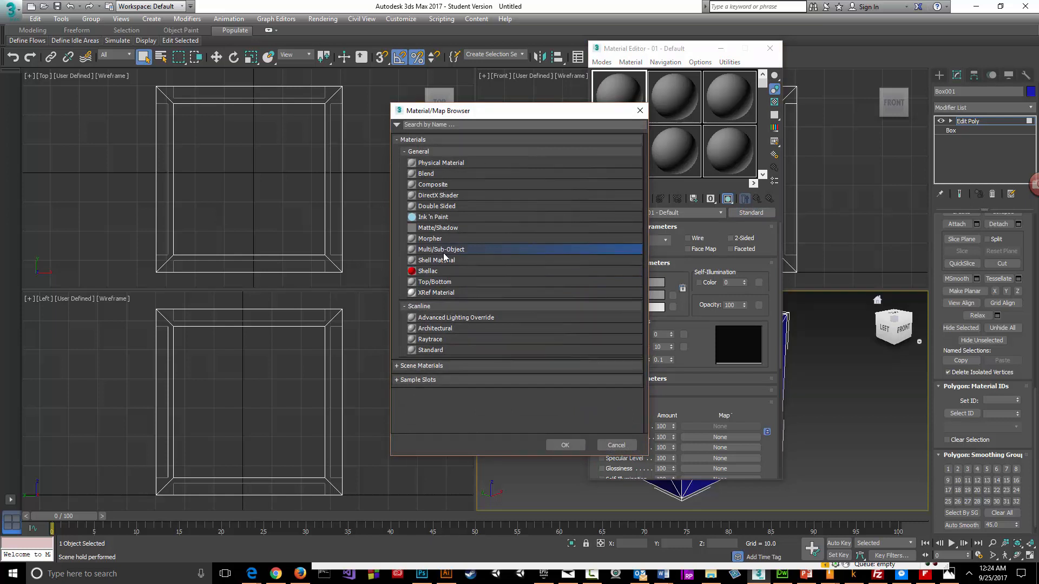
{"action": "left_click", "coordinate": [564, 444]}
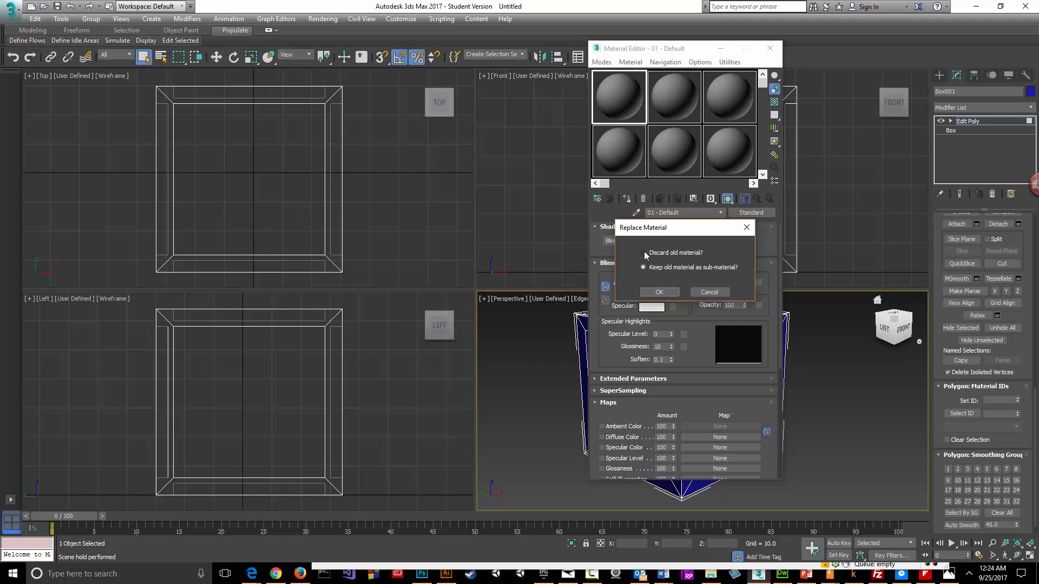
{"action": "left_click", "coordinate": [643, 253]}
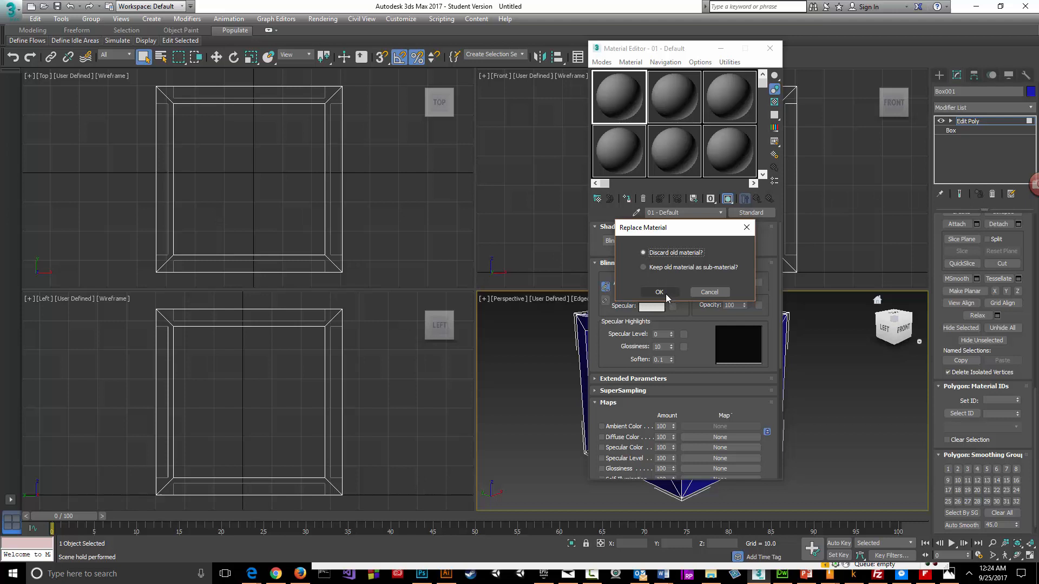
{"action": "left_click", "coordinate": [658, 292]}
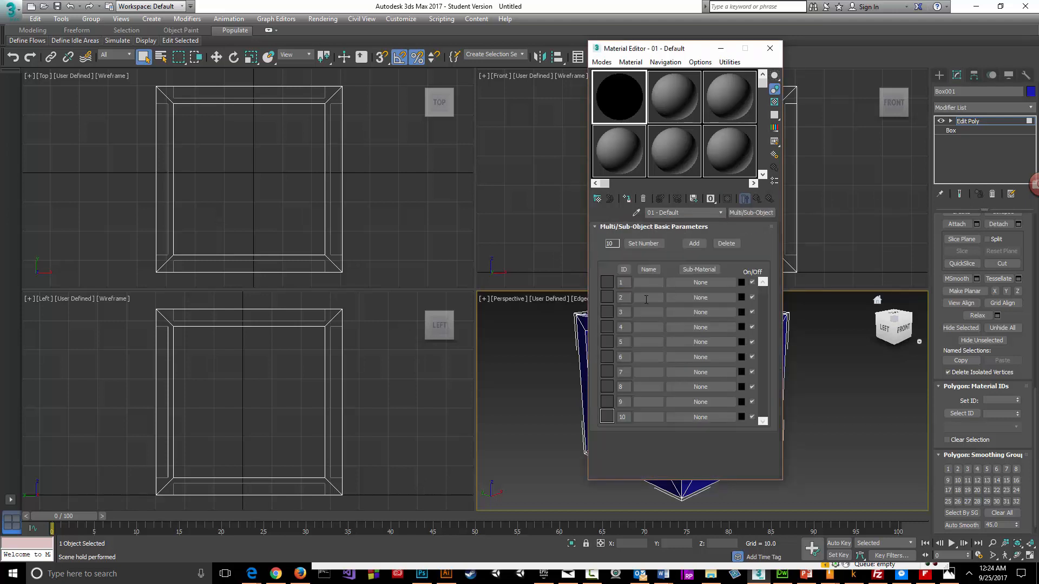
{"action": "mouse_move", "coordinate": [643, 323]}
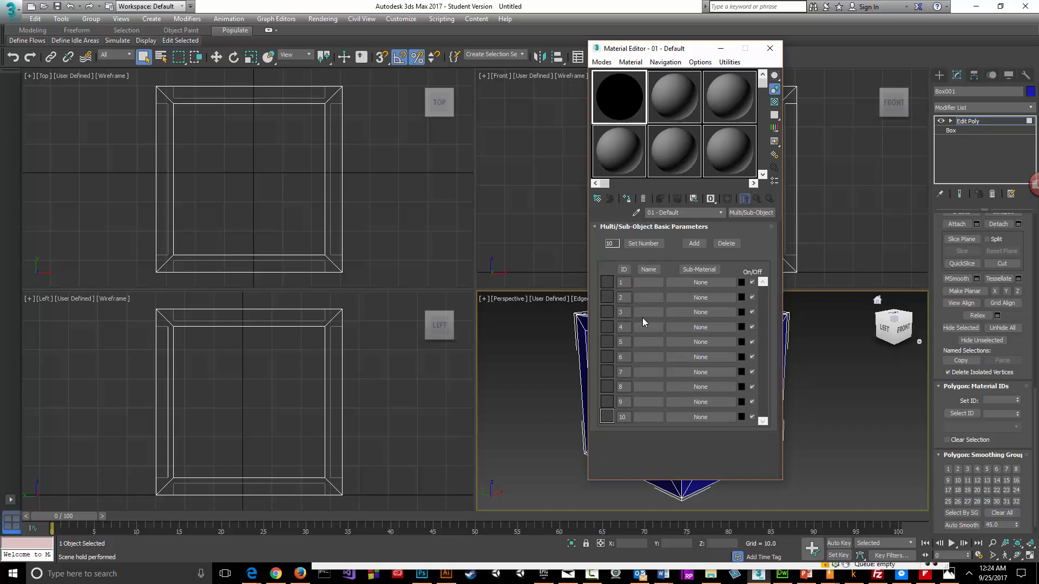
{"action": "mouse_move", "coordinate": [684, 65]}
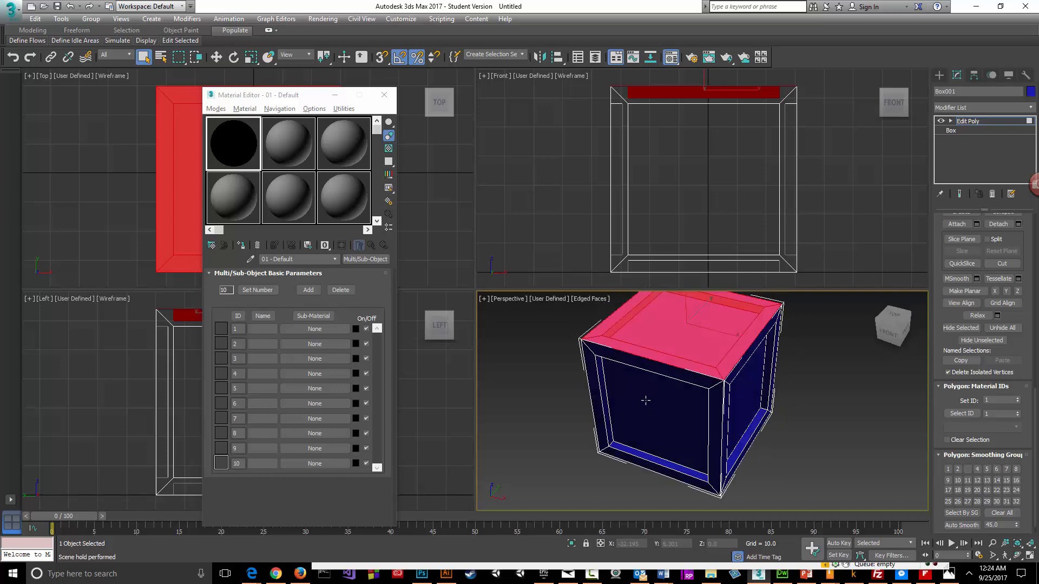
Step: Orbit below Box001 to view its bottom face, then back to its sides
{"action": "left_click_drag", "start_coordinate": [662, 397], "coordinate": [662, 431]}
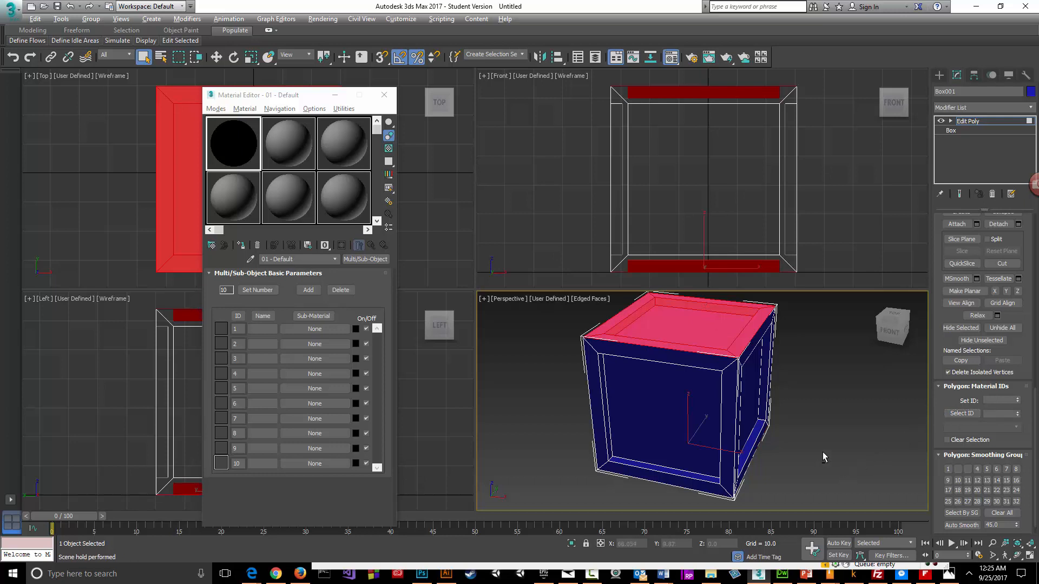
{"action": "left_click_drag", "start_coordinate": [824, 457], "coordinate": [801, 397]}
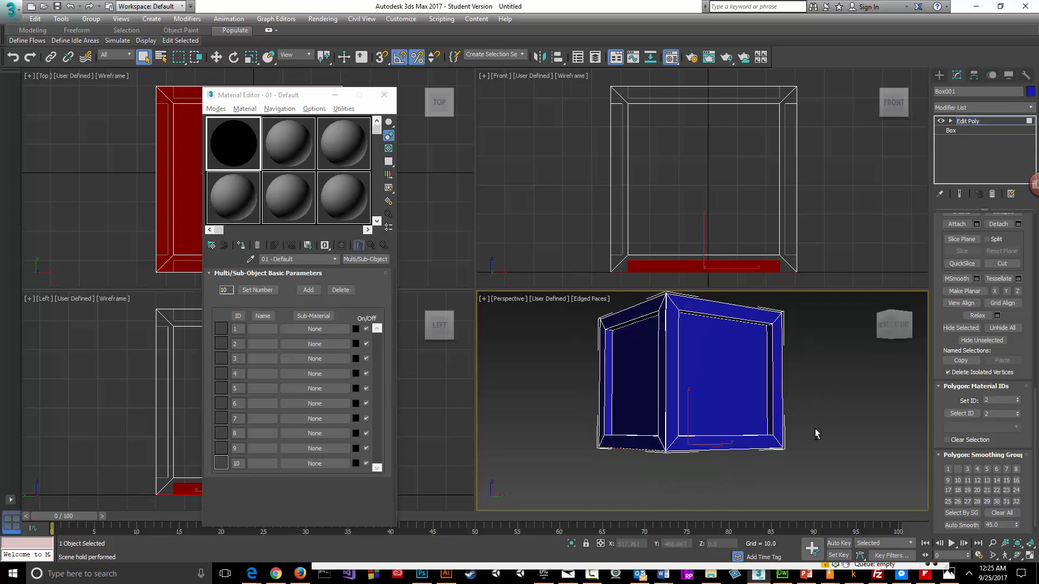
{"action": "left_click_drag", "start_coordinate": [817, 434], "coordinate": [775, 337]}
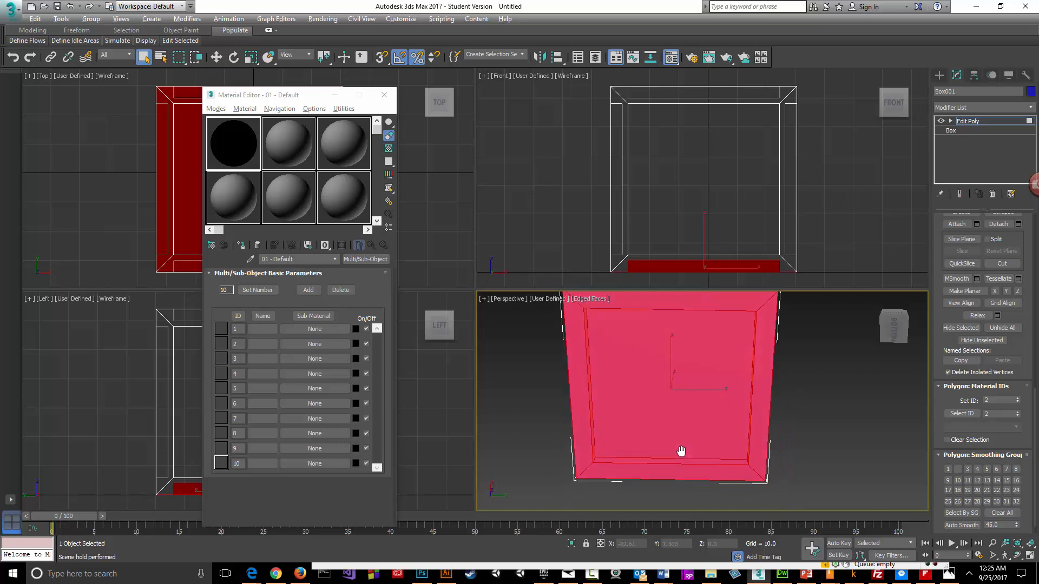
{"action": "left_click_drag", "start_coordinate": [681, 451], "coordinate": [680, 393]}
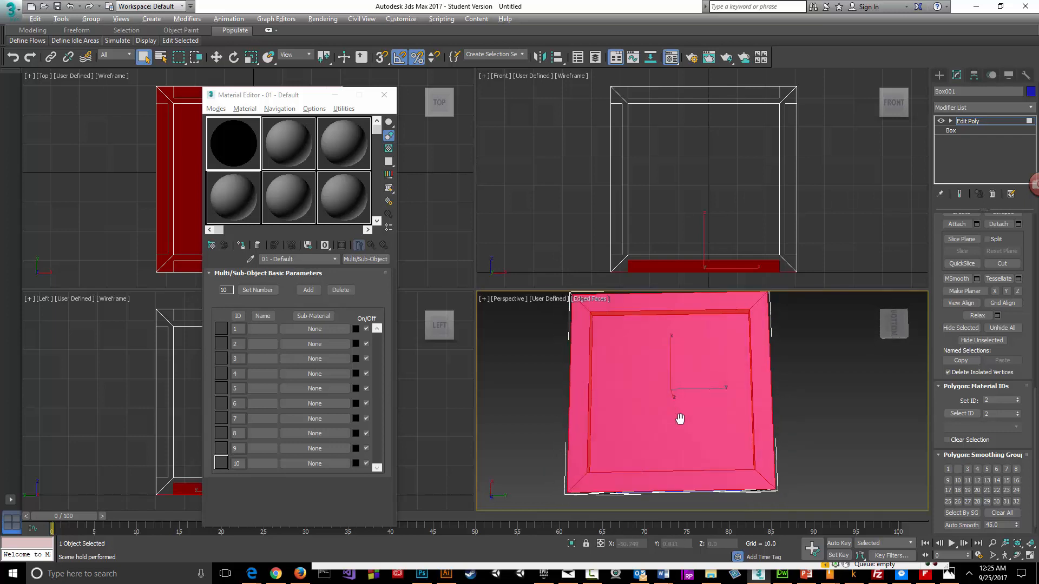
{"action": "left_click_drag", "start_coordinate": [679, 418], "coordinate": [682, 483]}
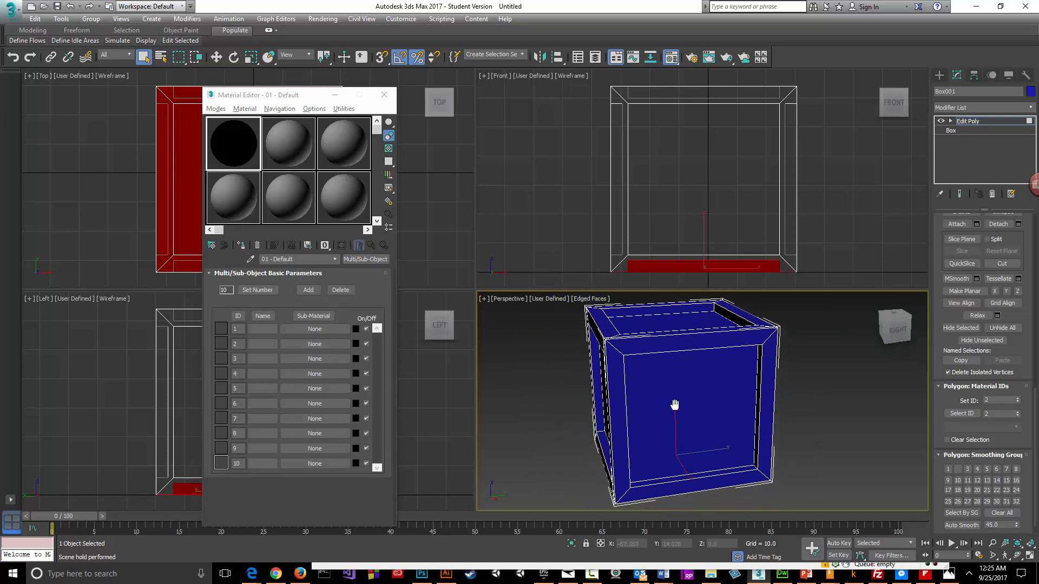
Step: Orbit around Box001 to bring its side faces into view
{"action": "left_click_drag", "start_coordinate": [675, 405], "coordinate": [674, 398]}
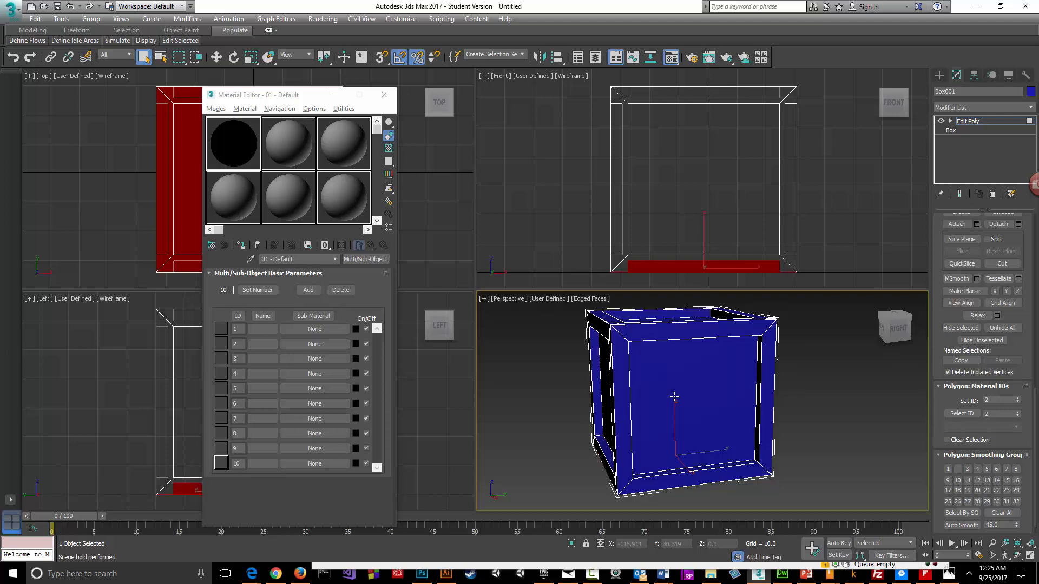
{"action": "mouse_move", "coordinate": [669, 392]}
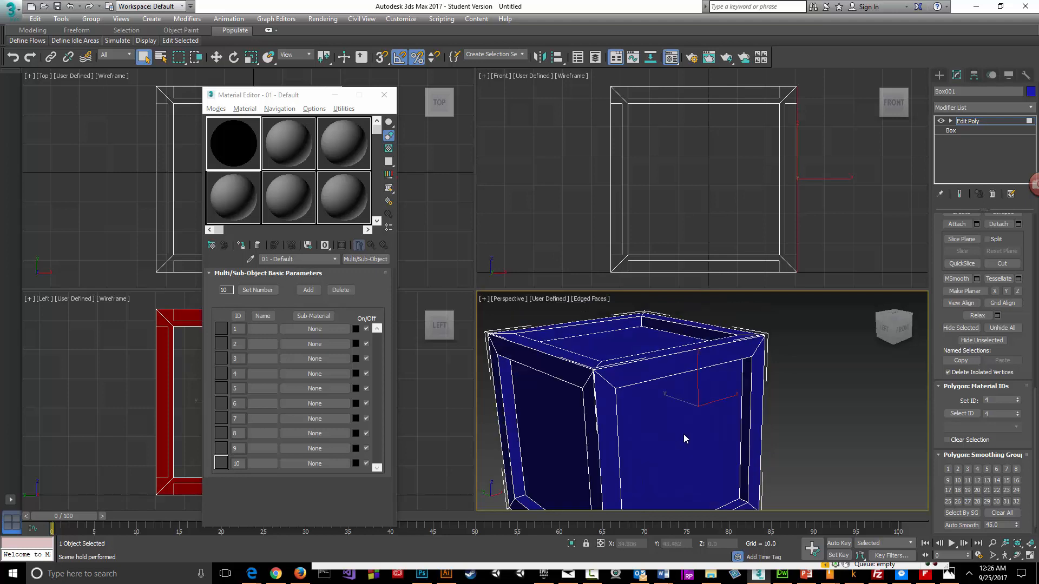
{"action": "left_click_drag", "start_coordinate": [685, 440], "coordinate": [705, 428]}
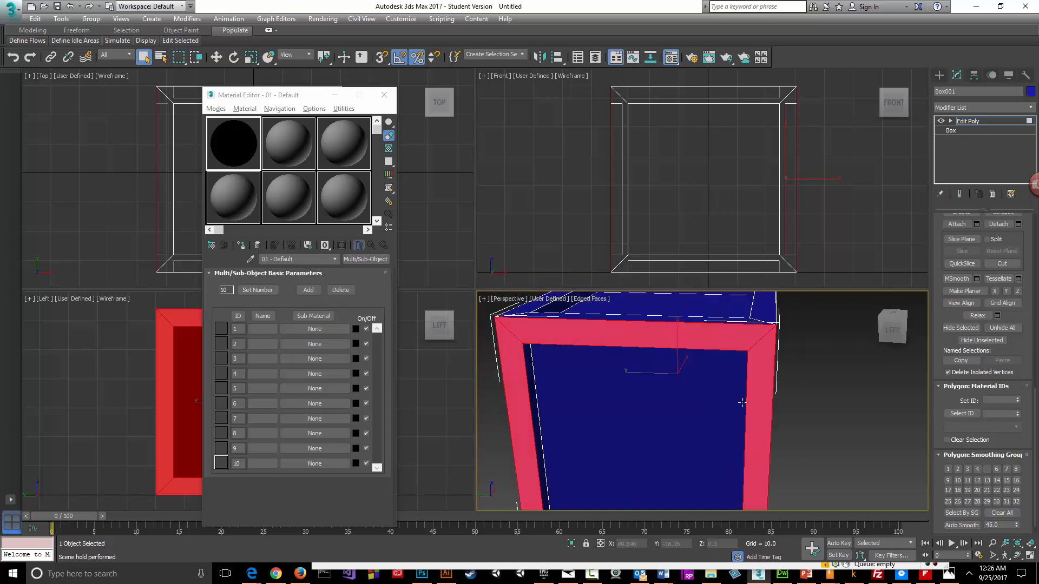
{"action": "left_click_drag", "start_coordinate": [742, 402], "coordinate": [765, 399]}
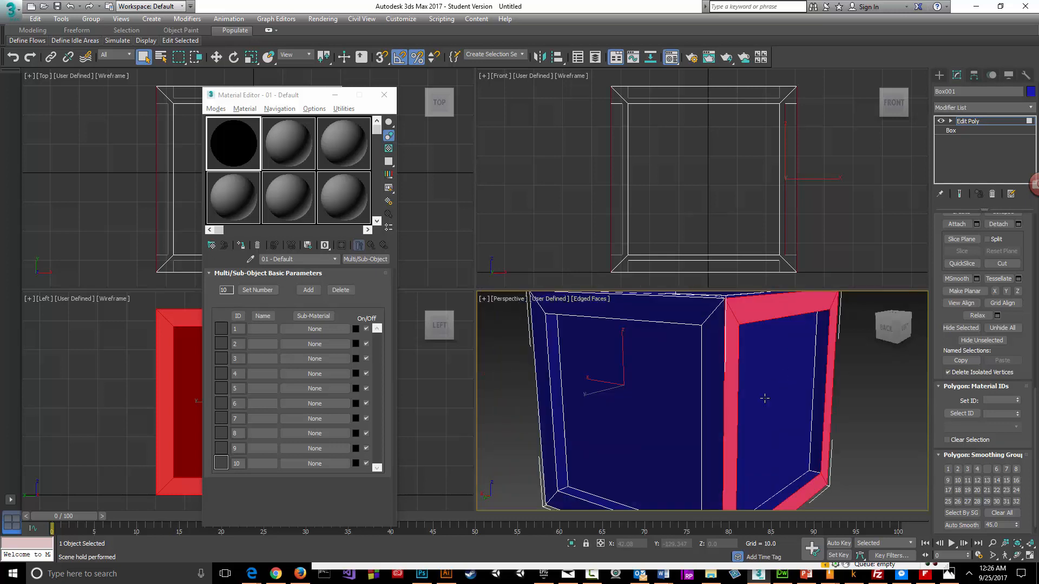